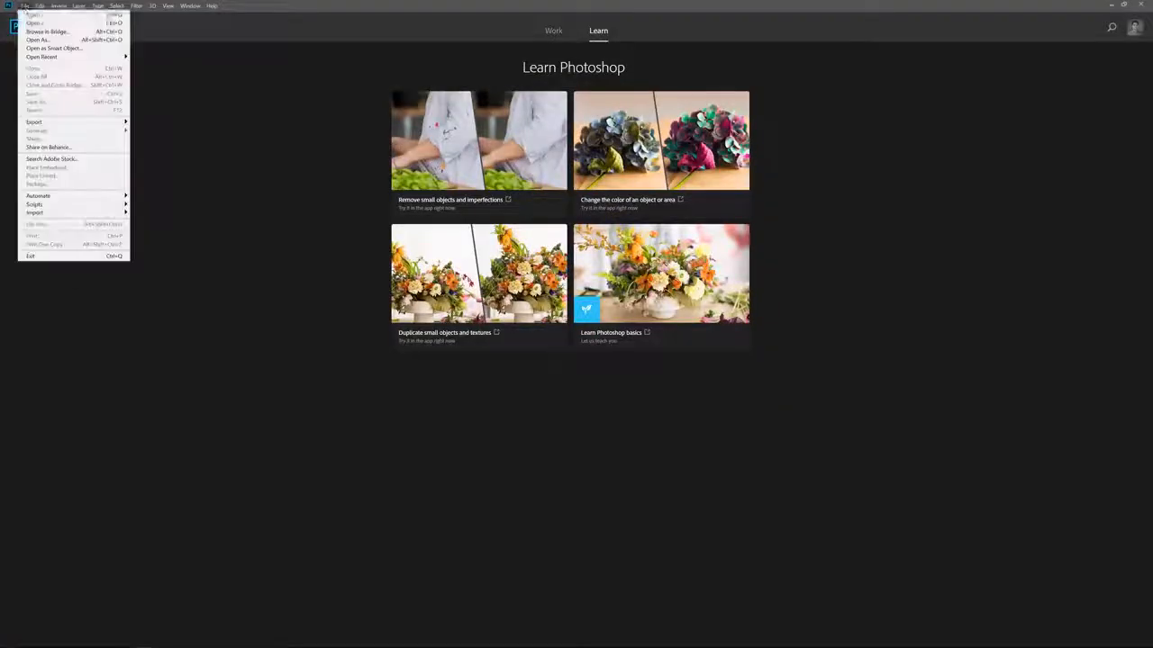
Step: Create a 2000×500 px transparent-background document in Photoshop
left_click(33, 14)
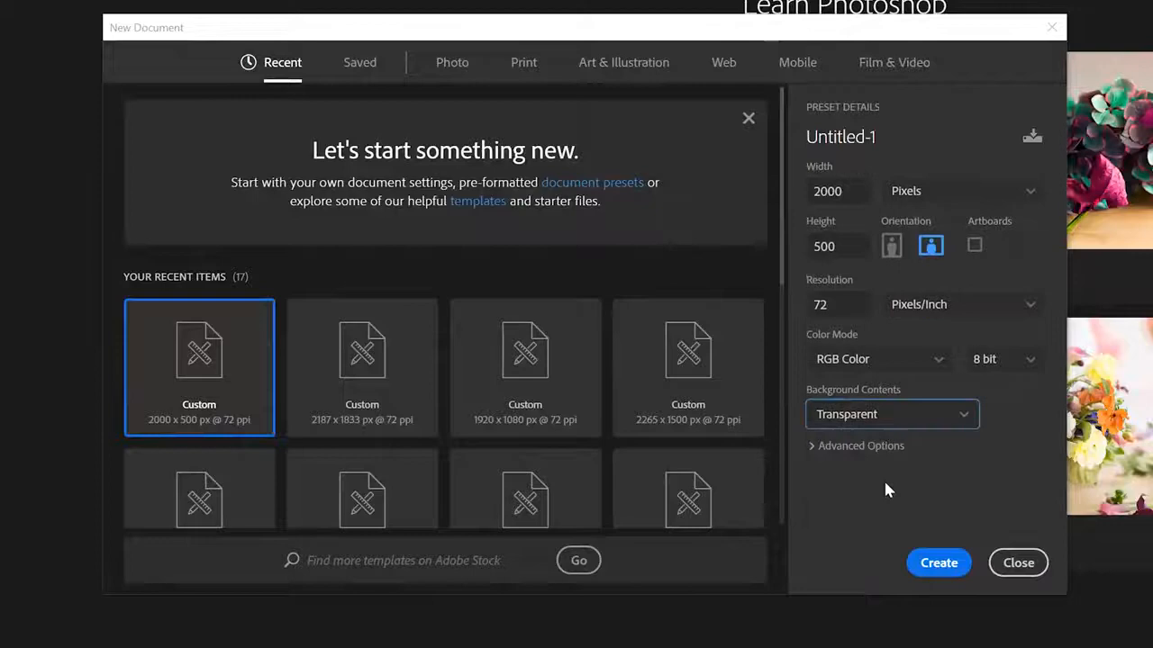
left_click(938, 563)
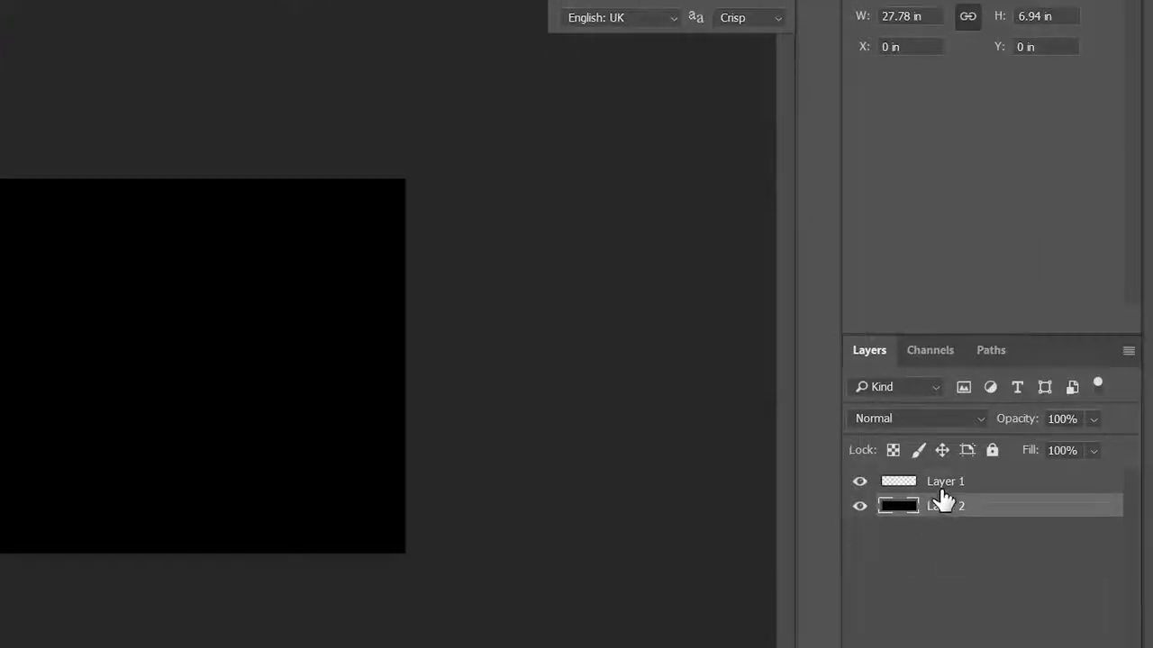
Step: Select Layer 1 and export the document as a PNG via Save for Web (Legacy)
left_click(946, 481)
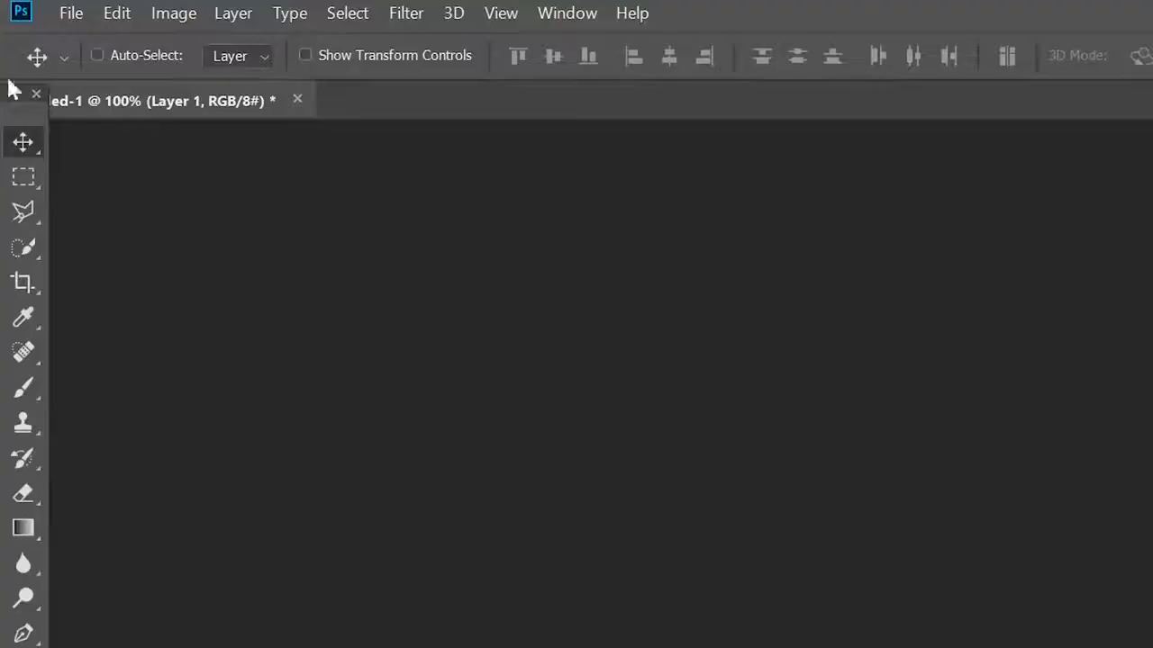
left_click(70, 12)
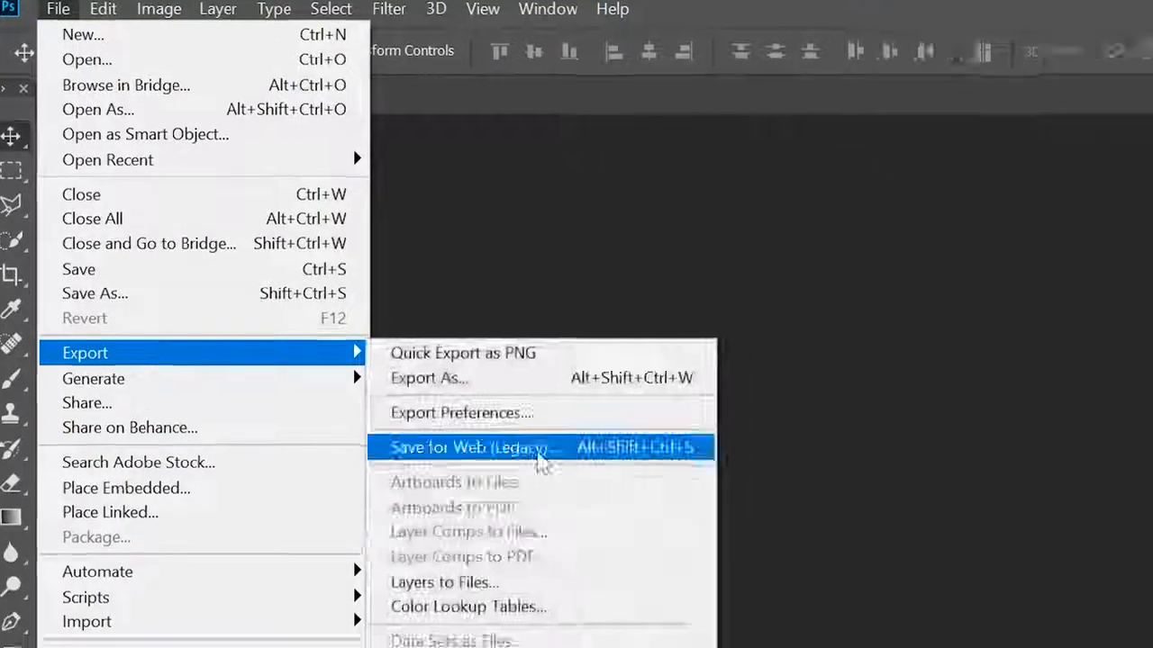
left_click(467, 448)
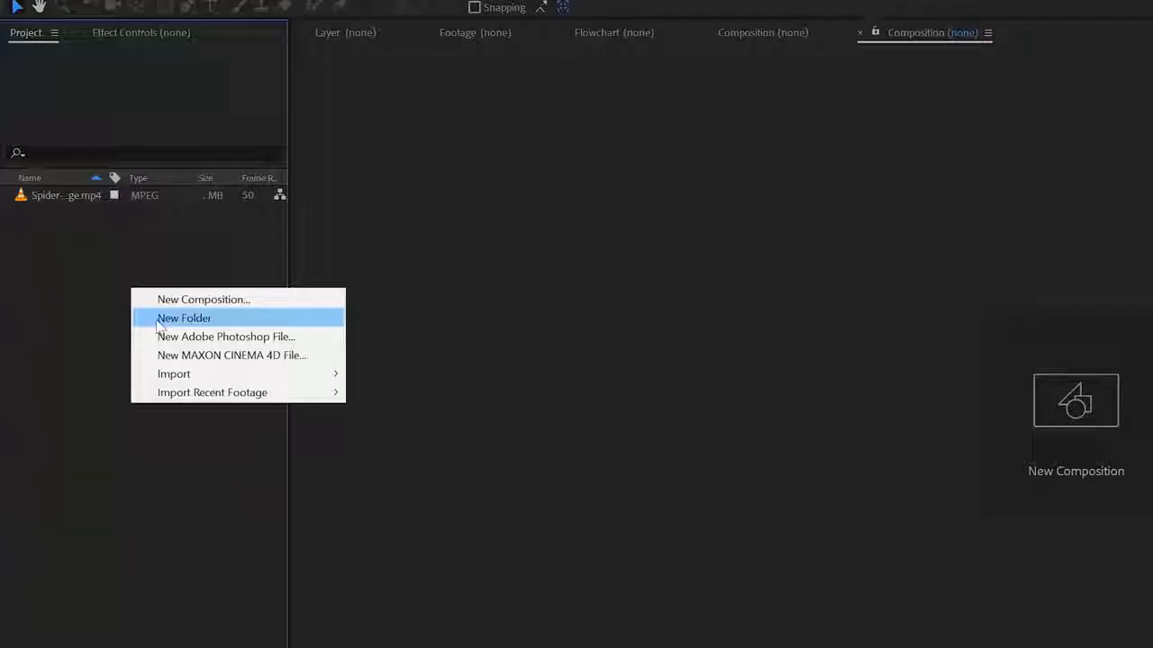
Step: Import Spider-Web.png into the After Effects project
left_click(174, 374)
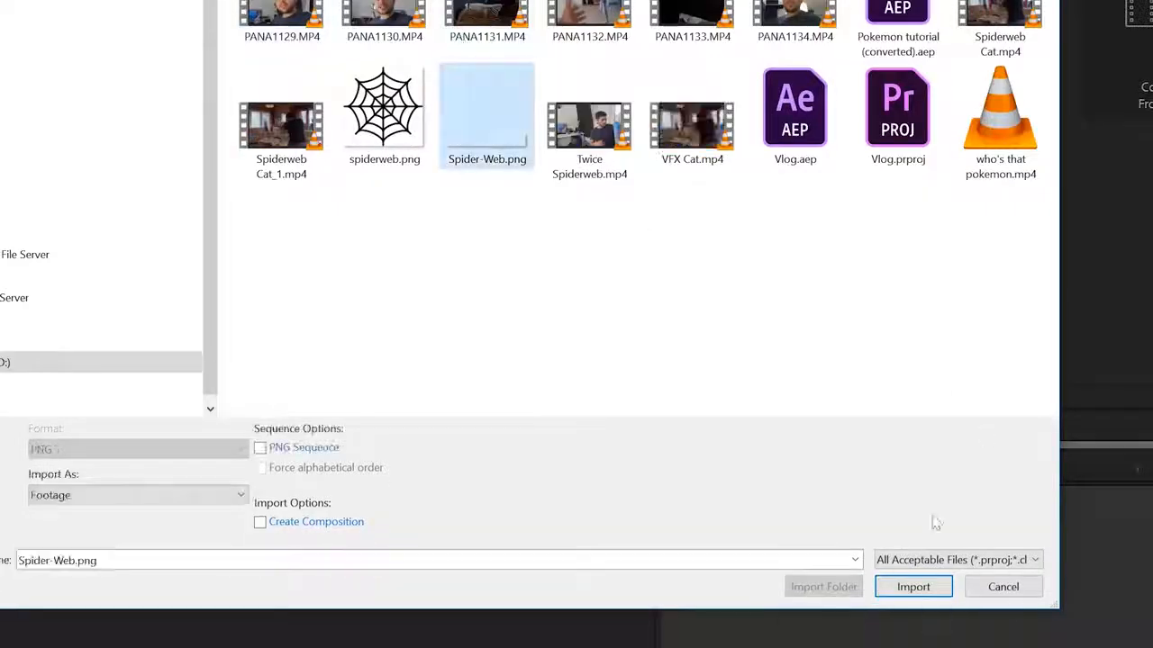
left_click(913, 587)
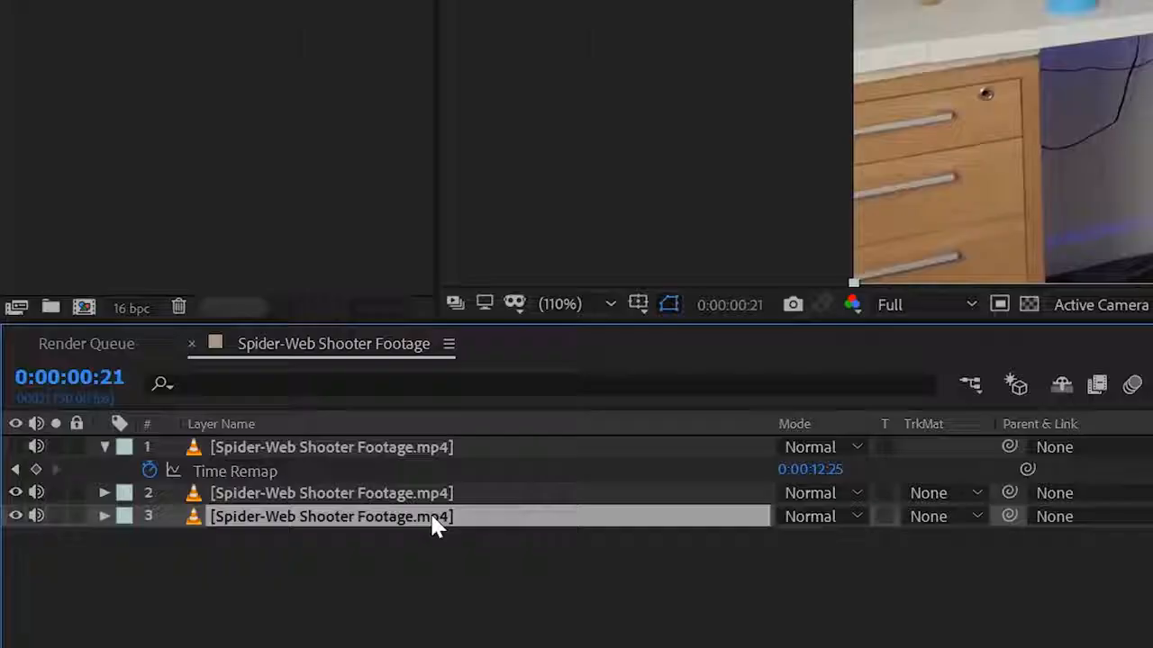
Step: Name layers Grab Bottle and Clean Plate Office, then freeze-frame a duplicated Grab Bottle
type("Grab Bottle")
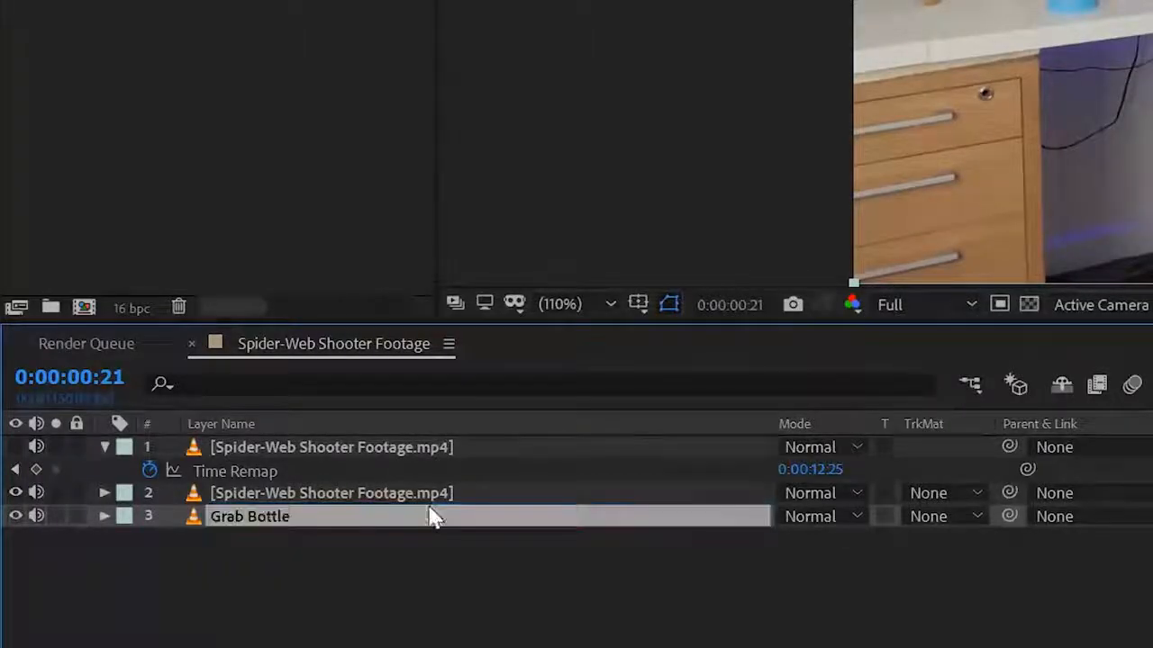
type("Clean Plate Office")
left_click(330, 493)
type("Hold Bottle")
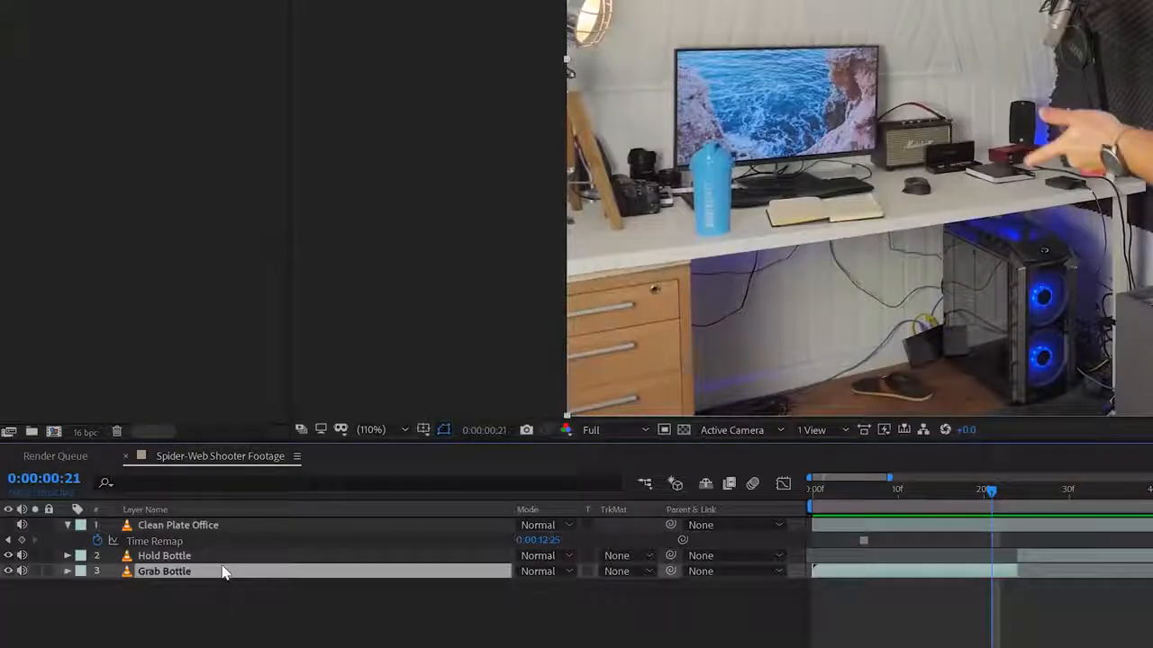
key("ctrl+d")
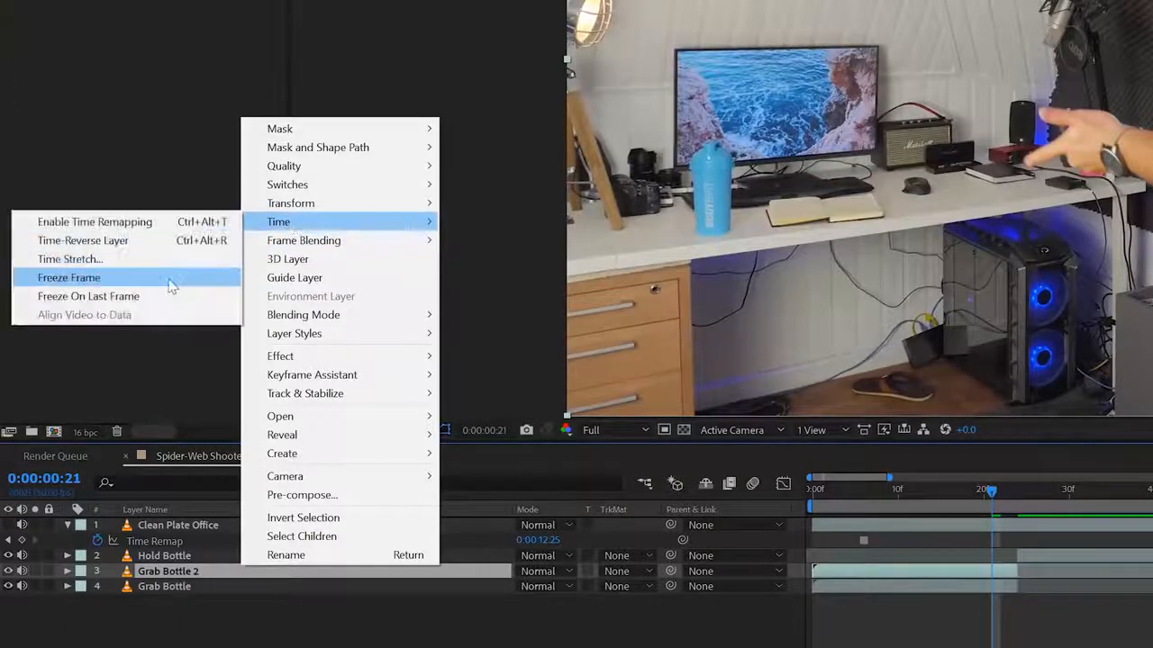
left_click(68, 277)
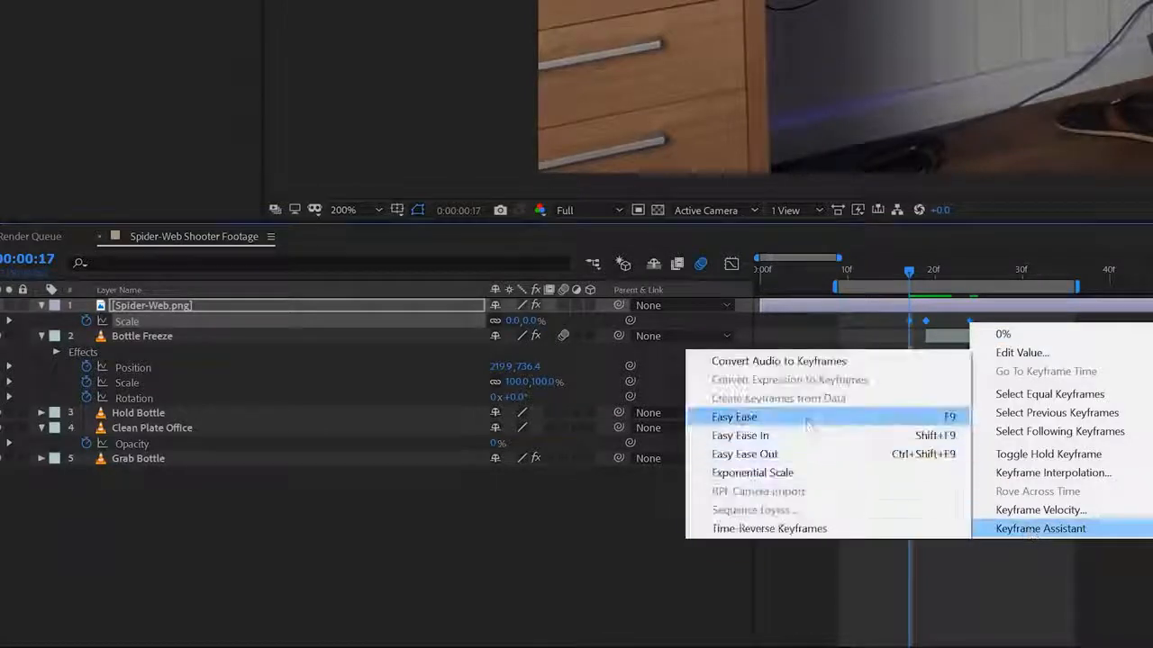
Step: Apply Easy Ease to the Spider-Web.png scale keyframes
left_click(734, 417)
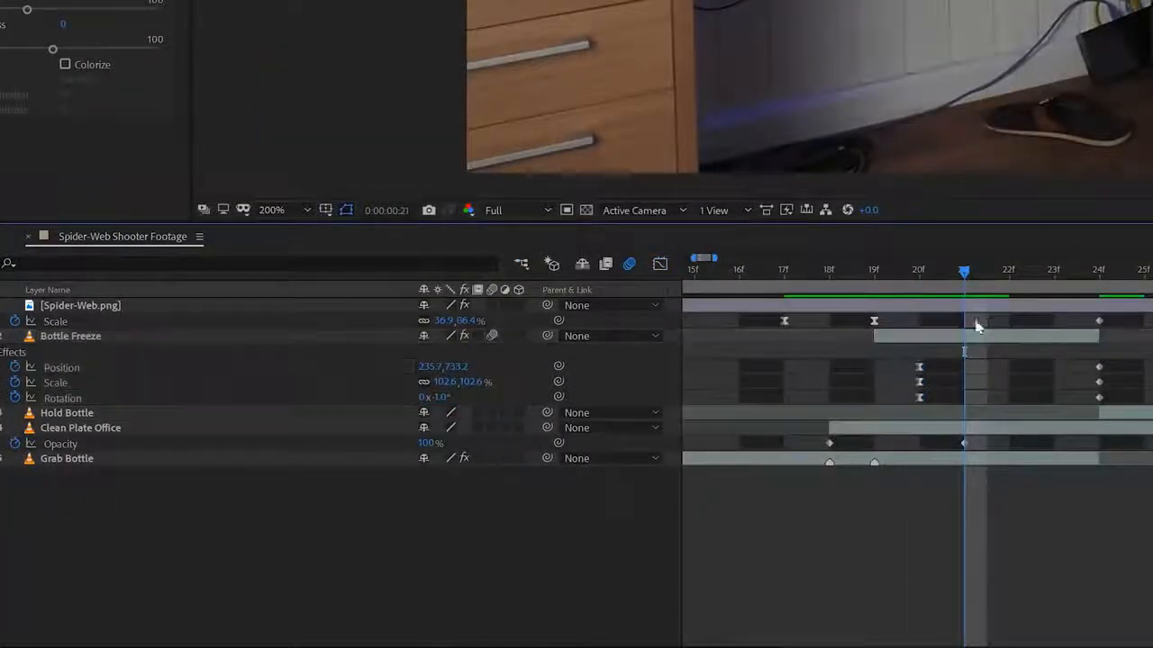
left_click(660, 264)
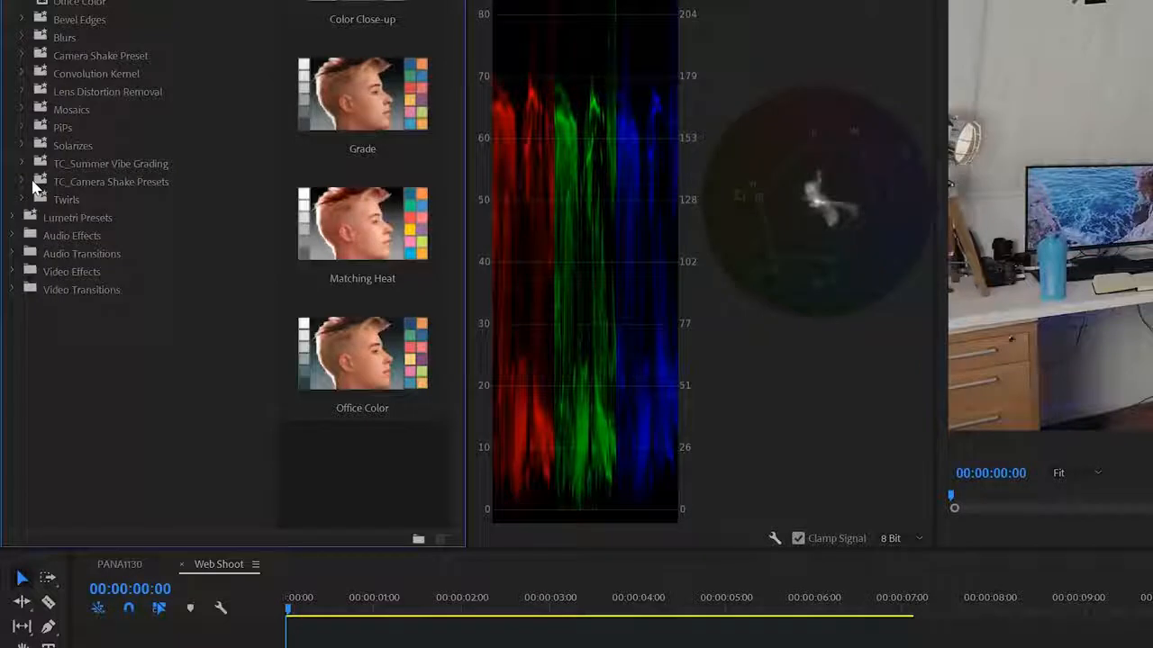
Step: Browse the Effects panel Presets folders for a Lumetri colour preset
left_click(21, 181)
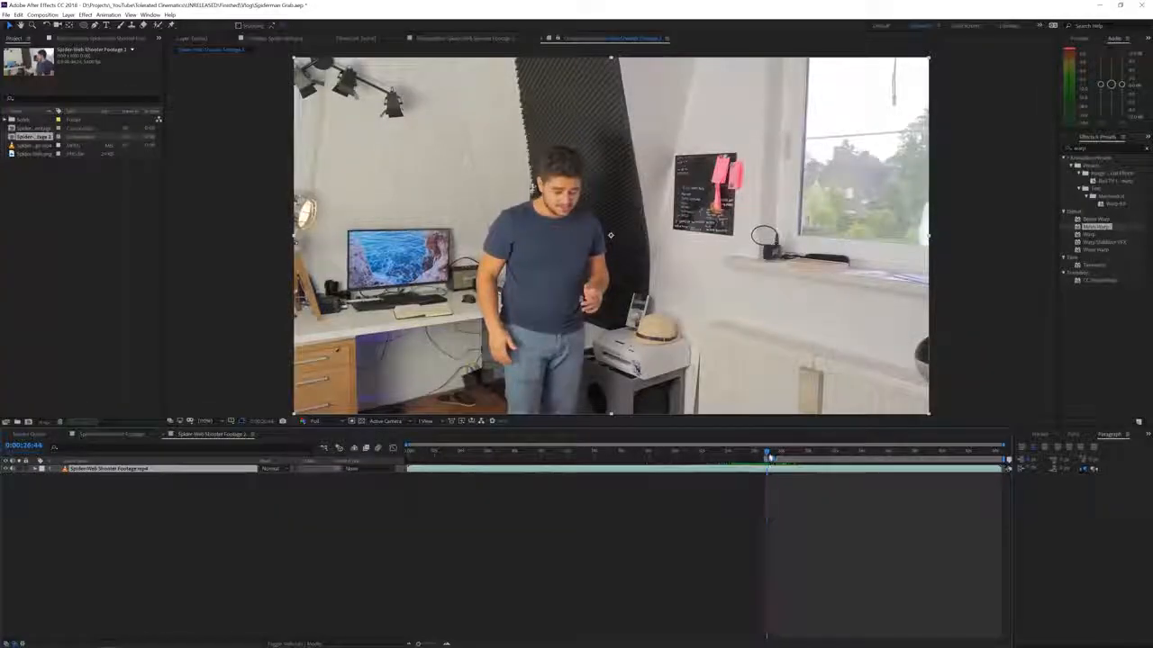
Step: Scrub to about 0:00:29, where the arm thrusts outward
left_click_drag(767, 450, 800, 450)
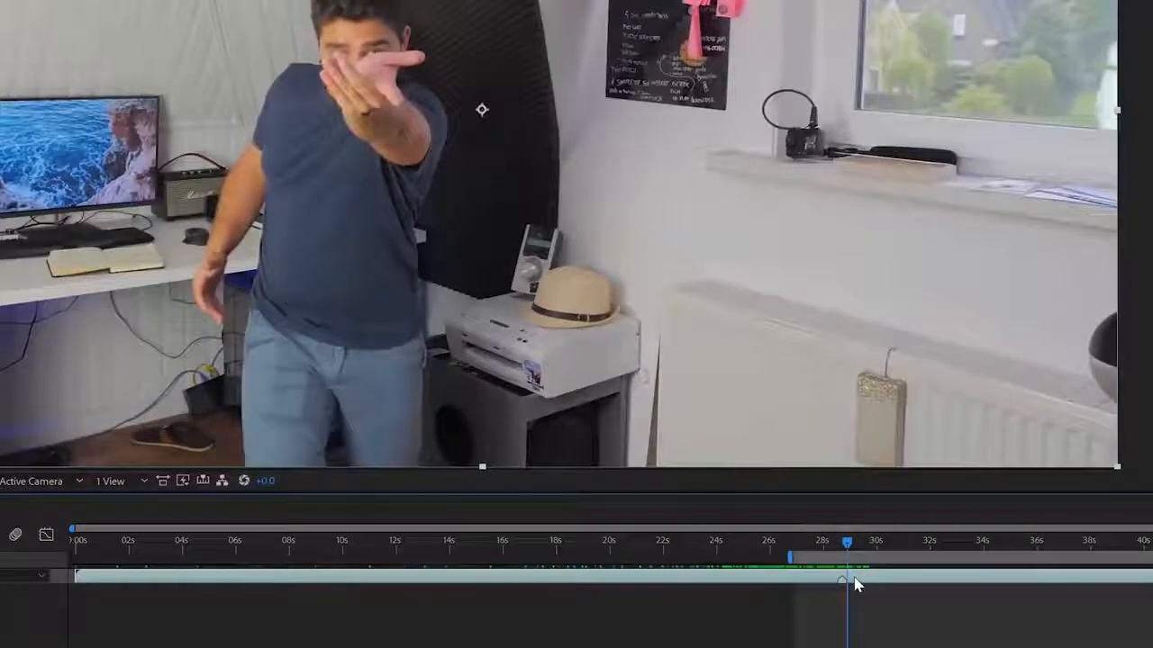
mouse_move(846, 549)
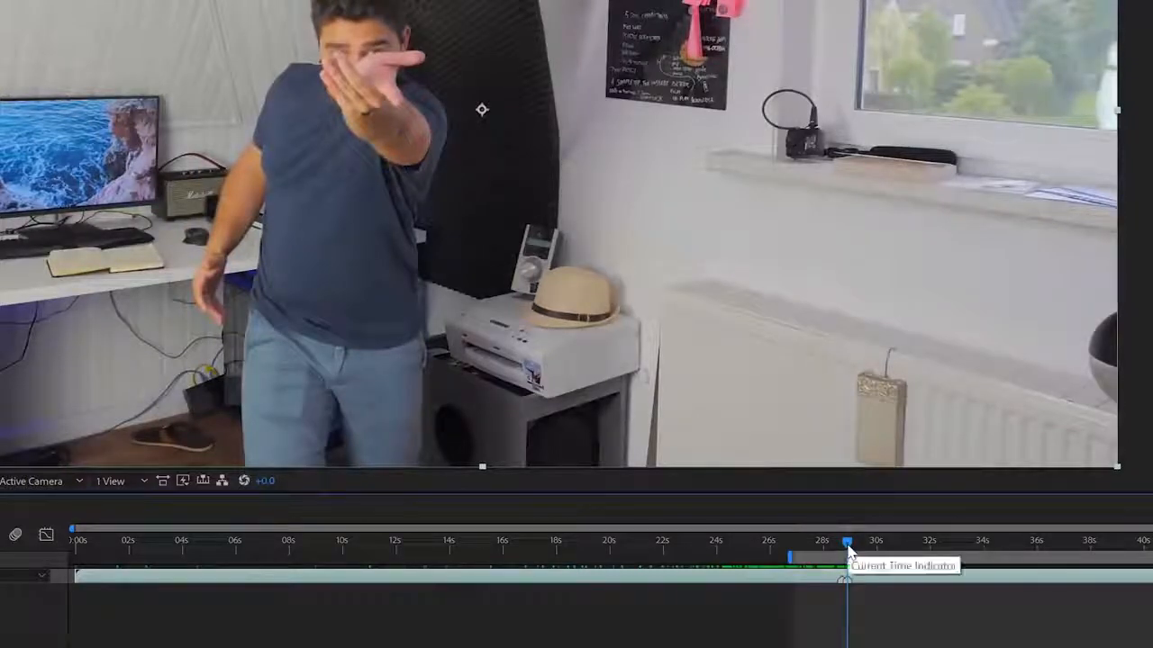